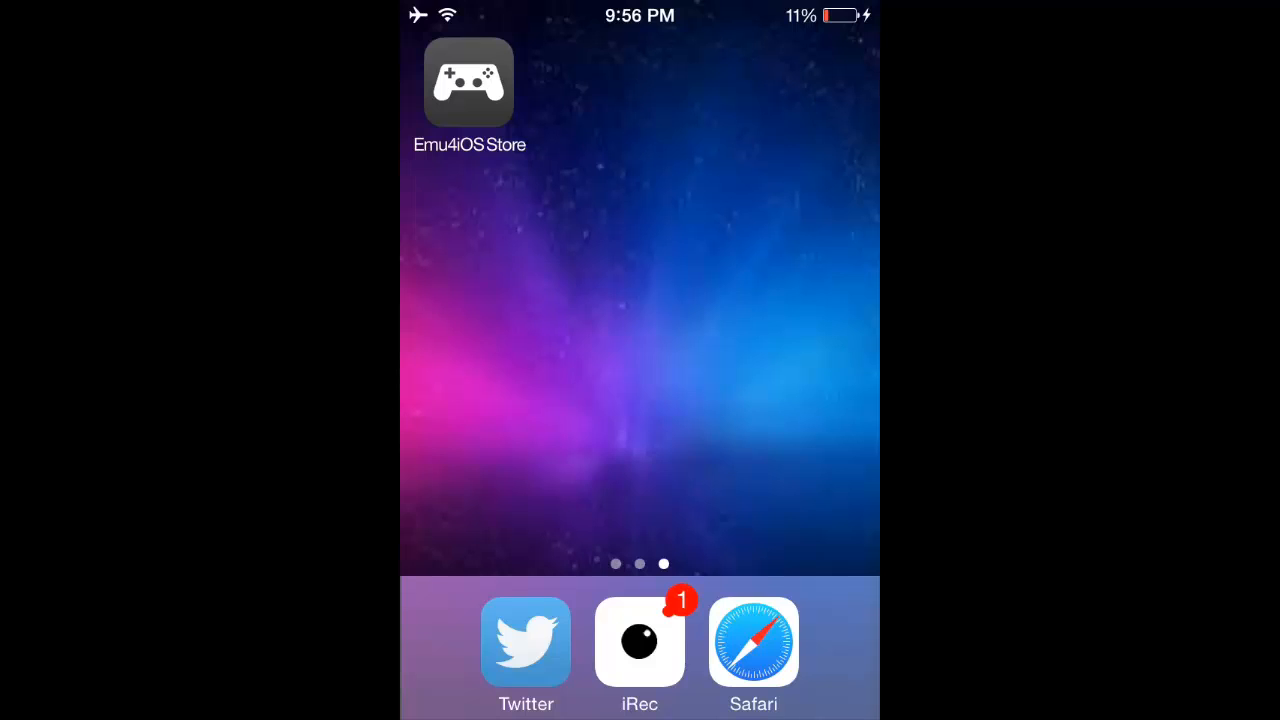
# - Open the emu4ios.net Emu4iOS Store page in Safari and scroll through its install offer
pyautogui.click(525, 641)
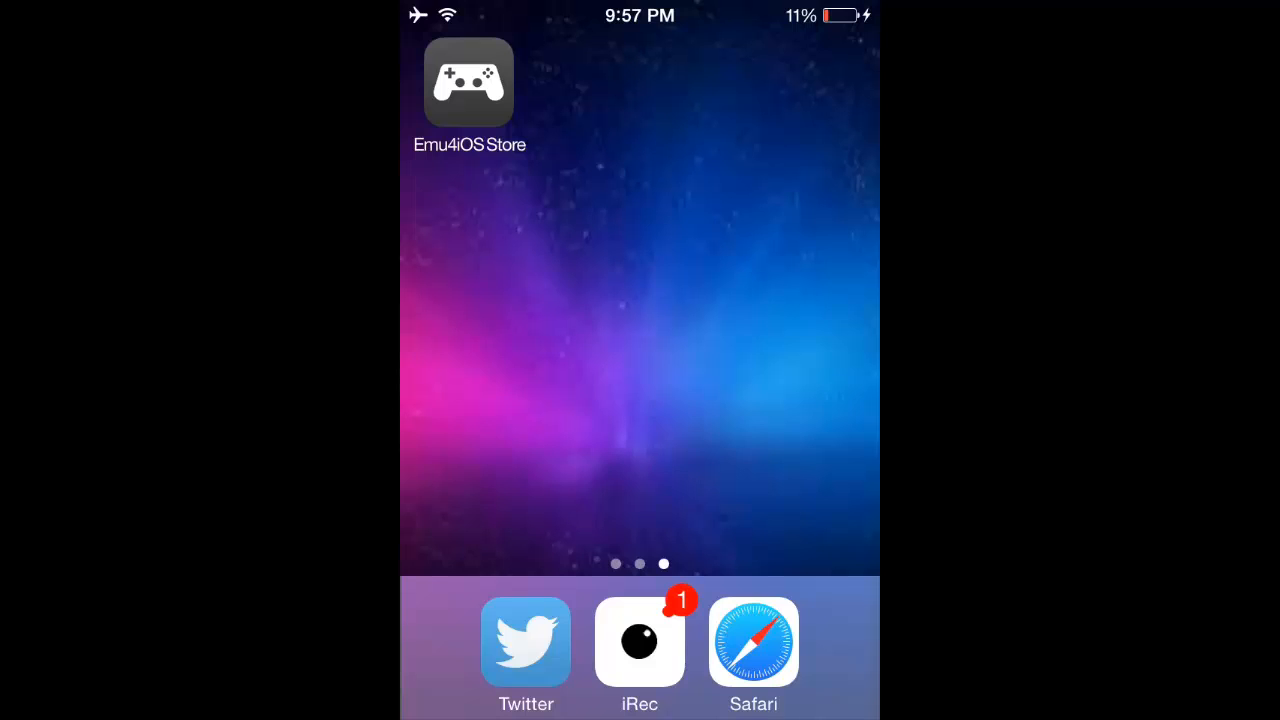
pyautogui.click(468, 82)
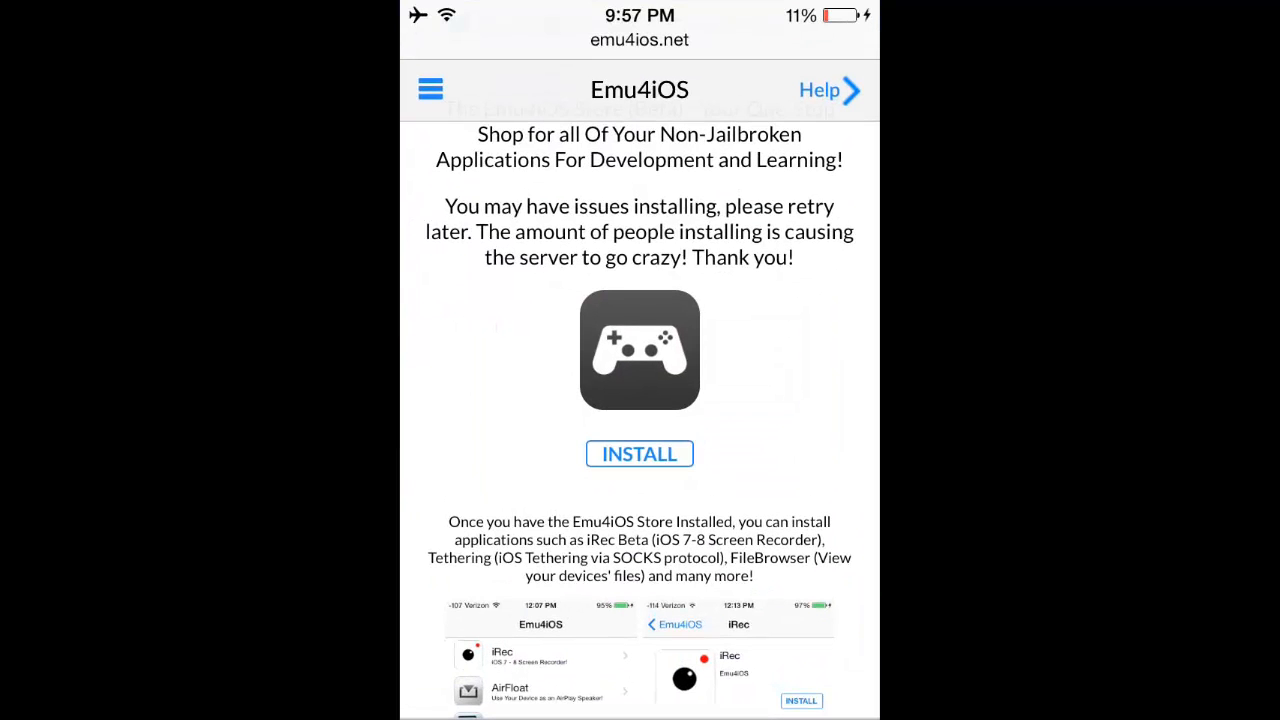
pyautogui.scroll(-3)
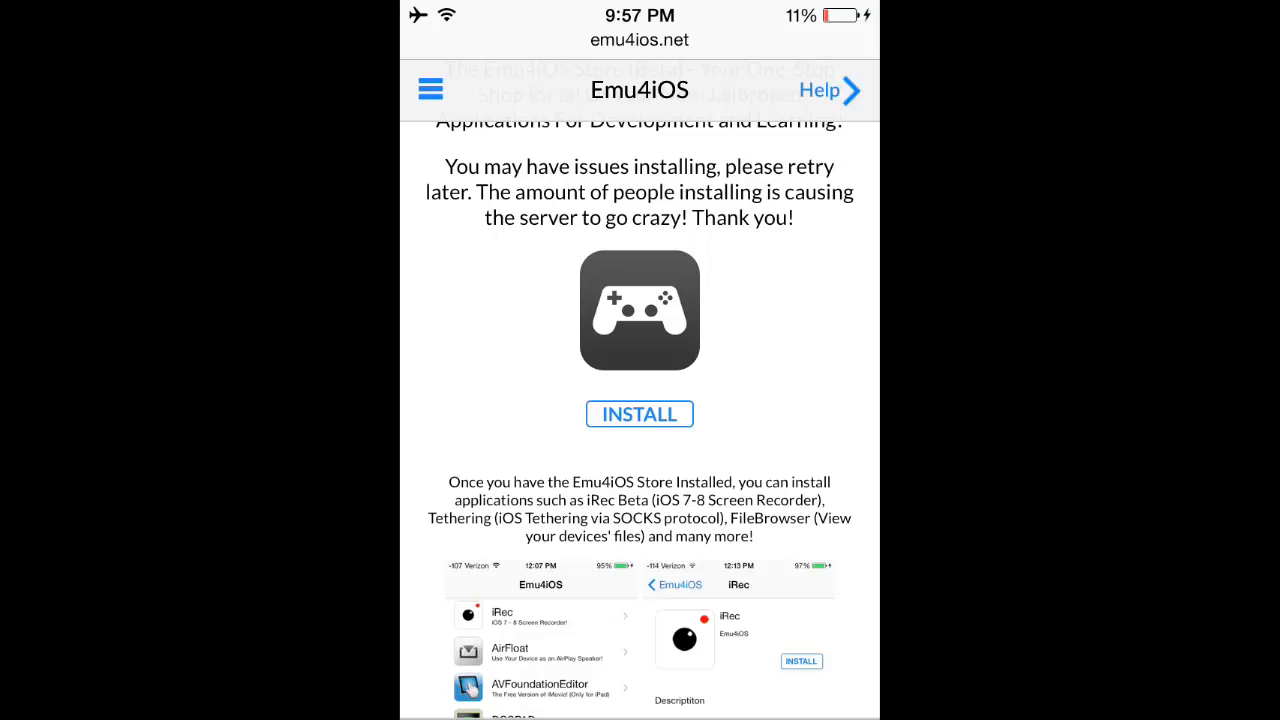
pyautogui.scroll(-3)
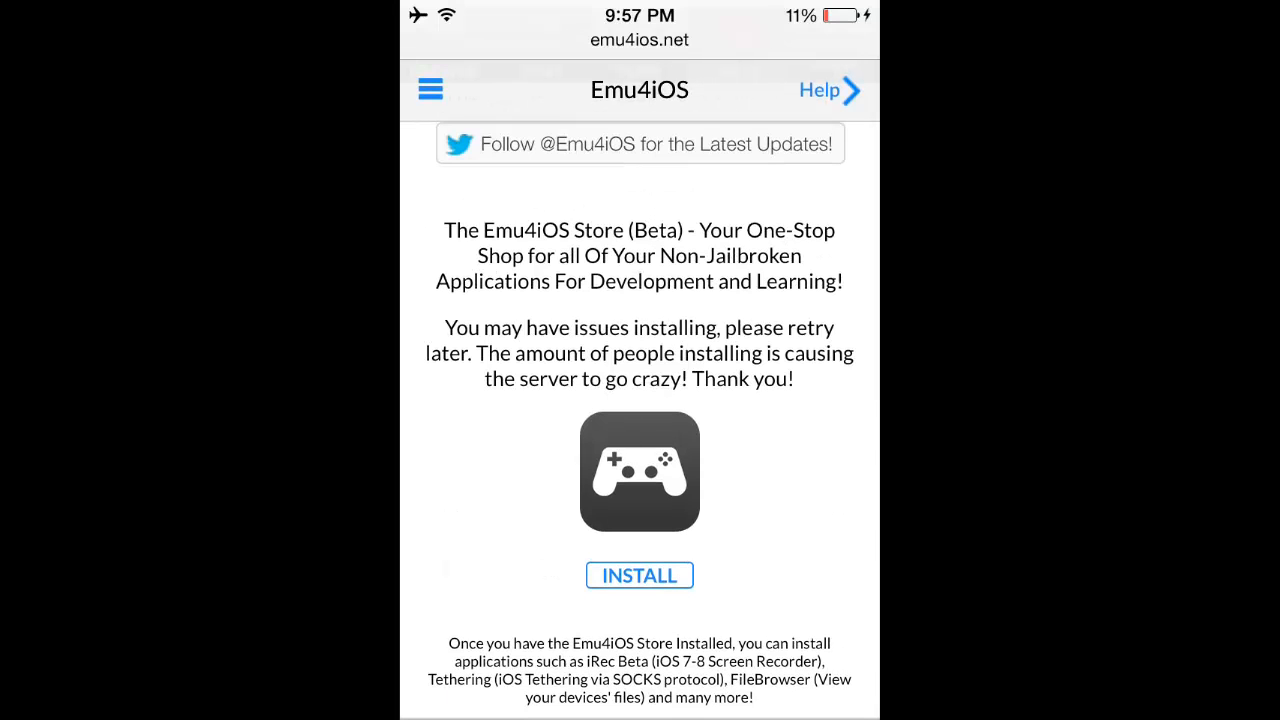
# - View the Emu4iOS Store help page with its install and crash troubleshooting steps
pyautogui.click(819, 90)
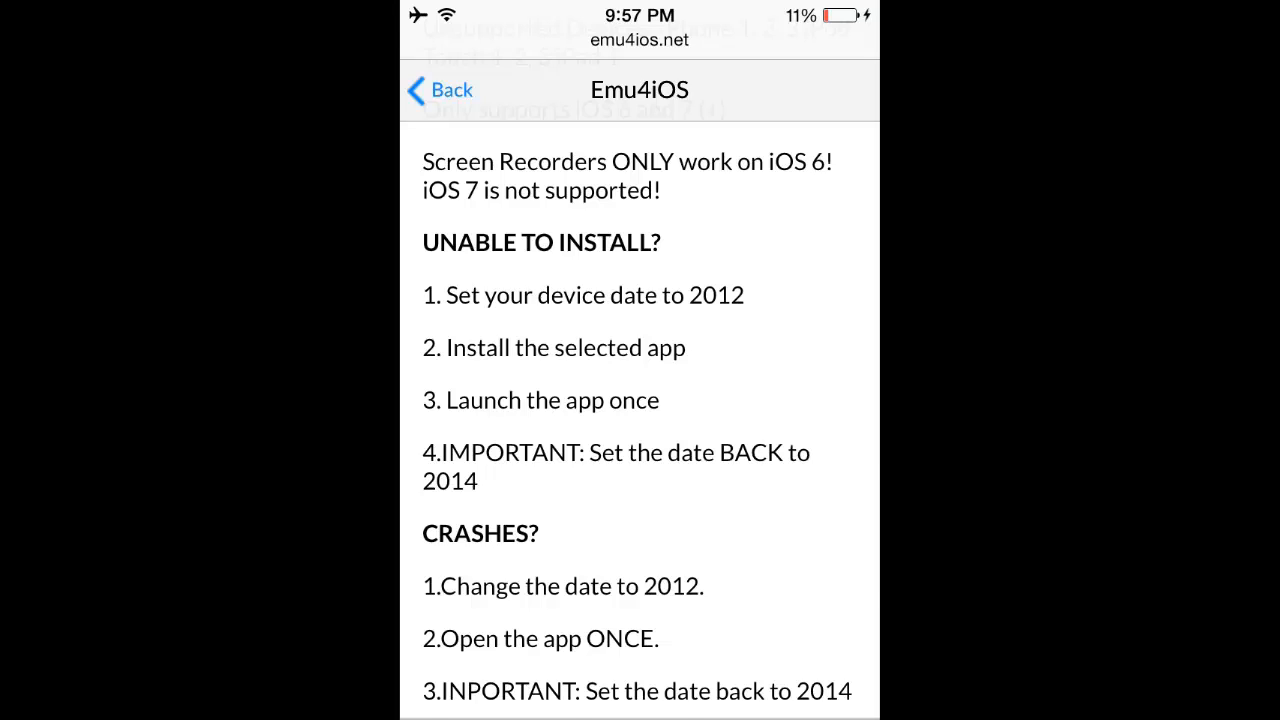
pyautogui.scroll(-3)
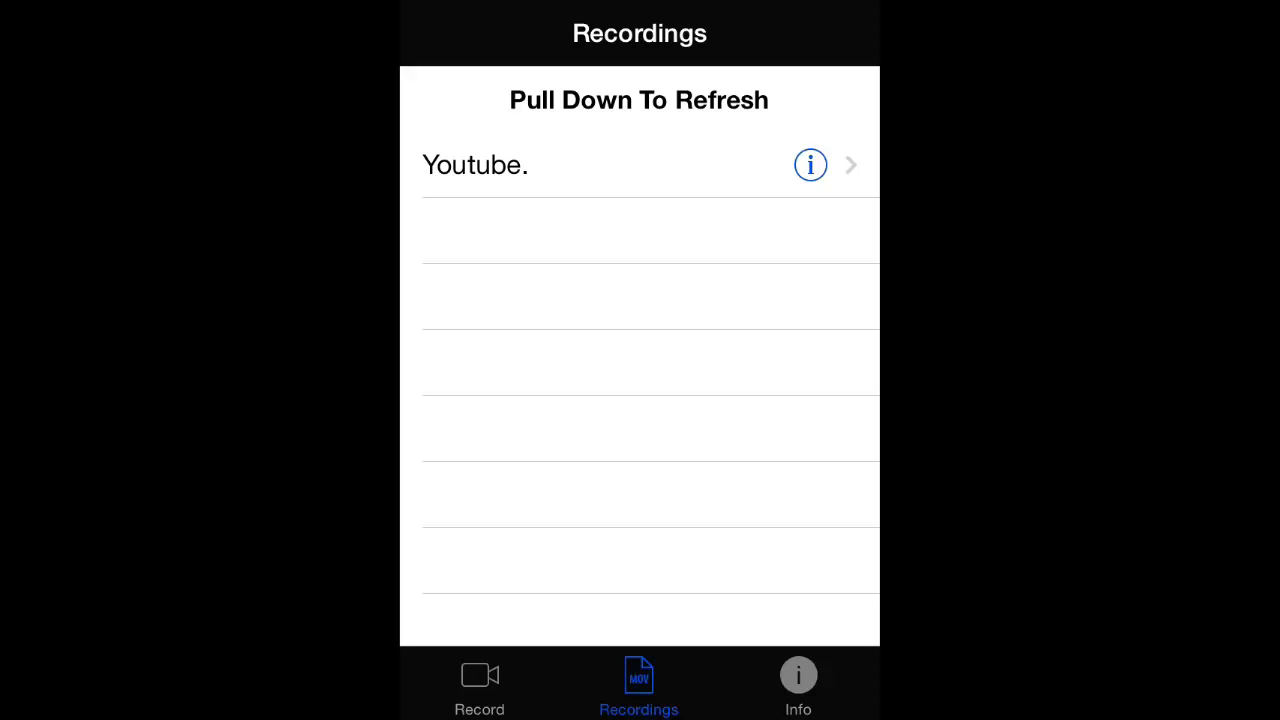
# - Read iRec's Info page copyright, disclaimer and developer credits, then return to the home screen
pyautogui.click(798, 685)
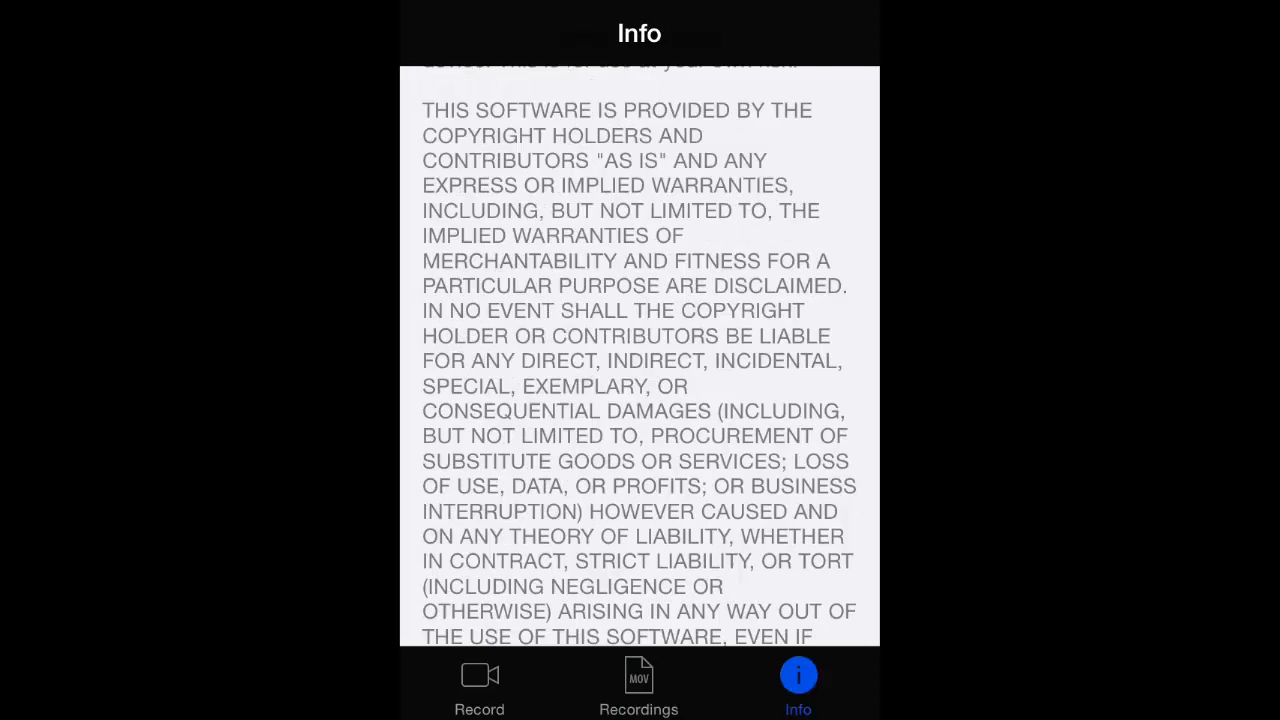
pyautogui.scroll(-3)
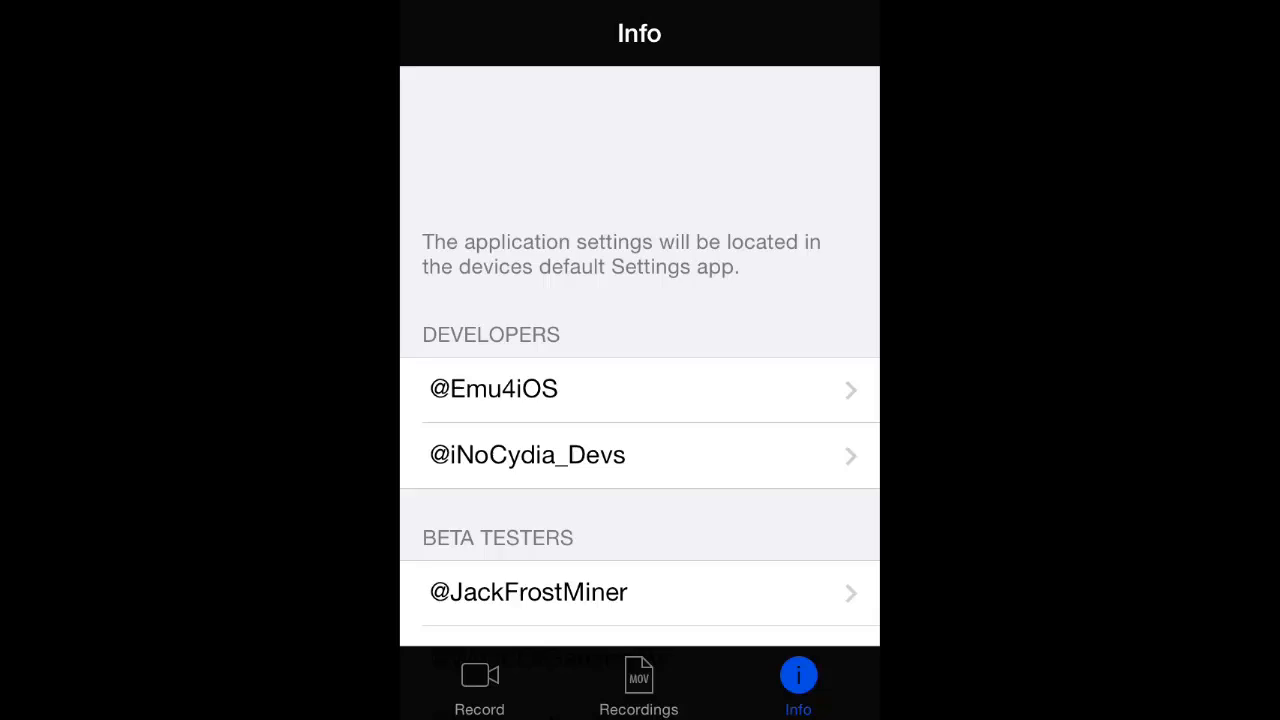
pyautogui.scroll(-3)
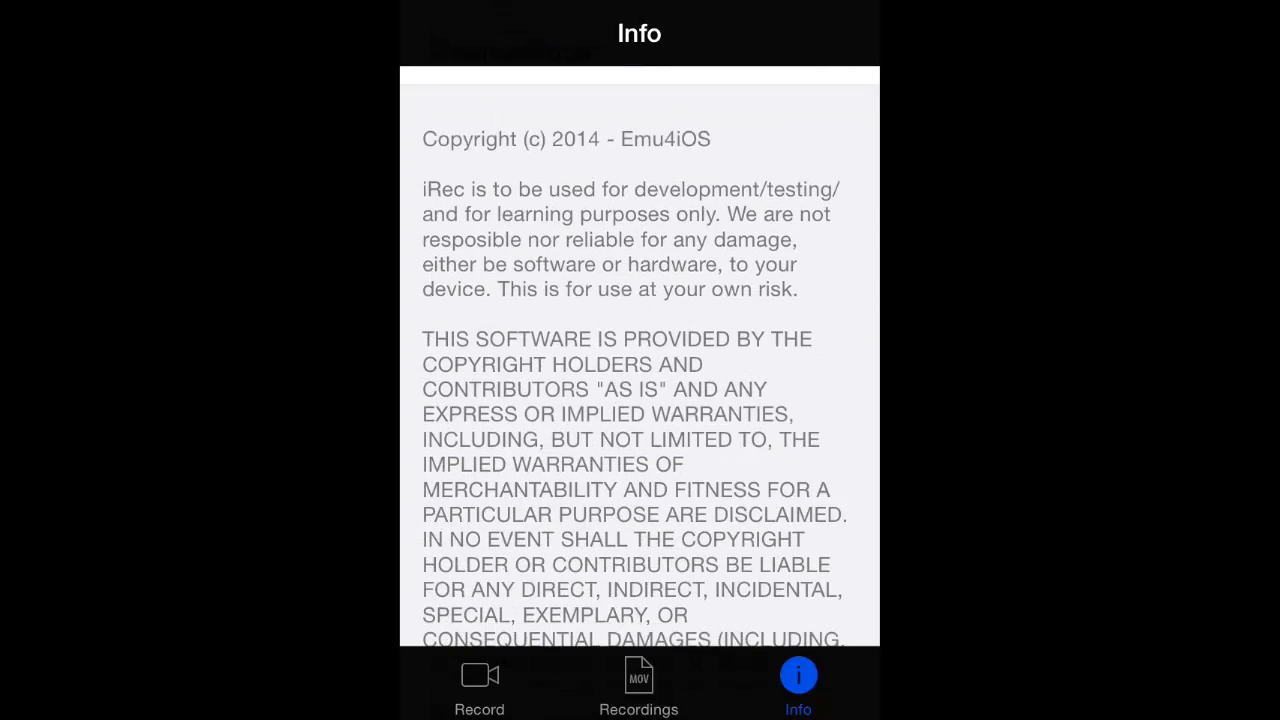
pyautogui.click(638, 685)
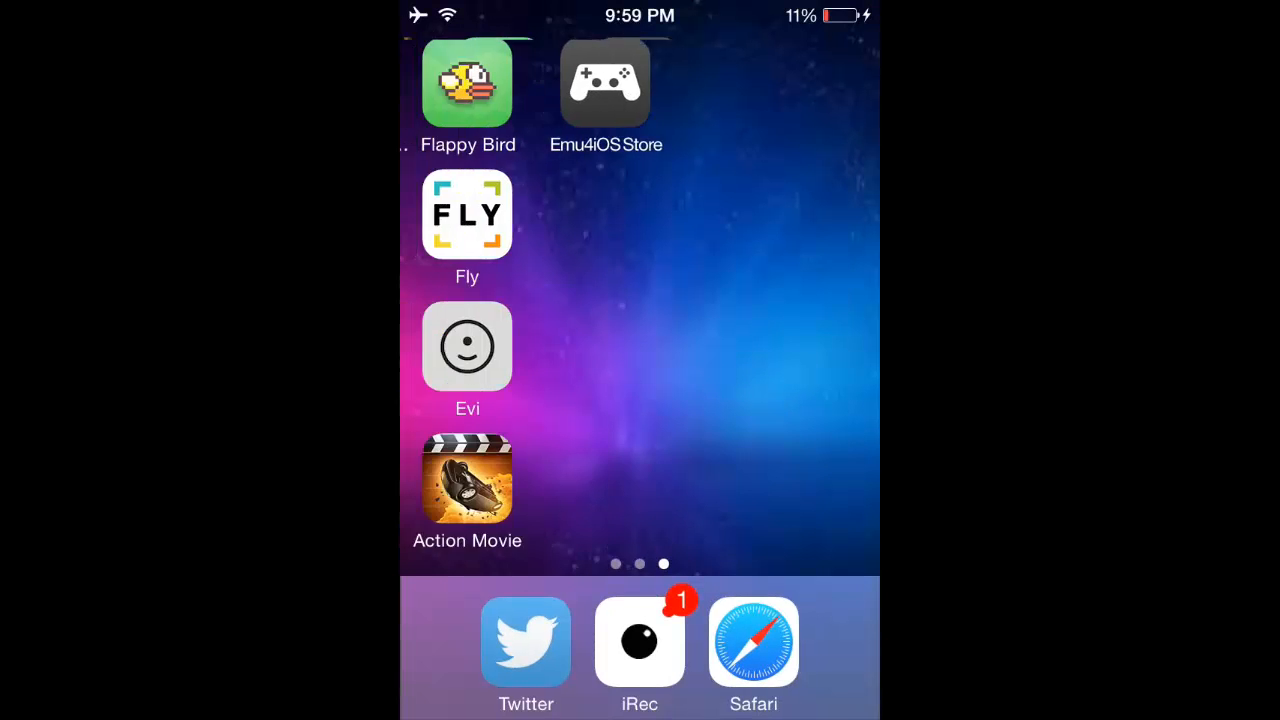
# - Read iRecApp's Emu4iOS Store tweets in Twitter, then reopen iRec to stop the recording
pyautogui.hscroll(3)
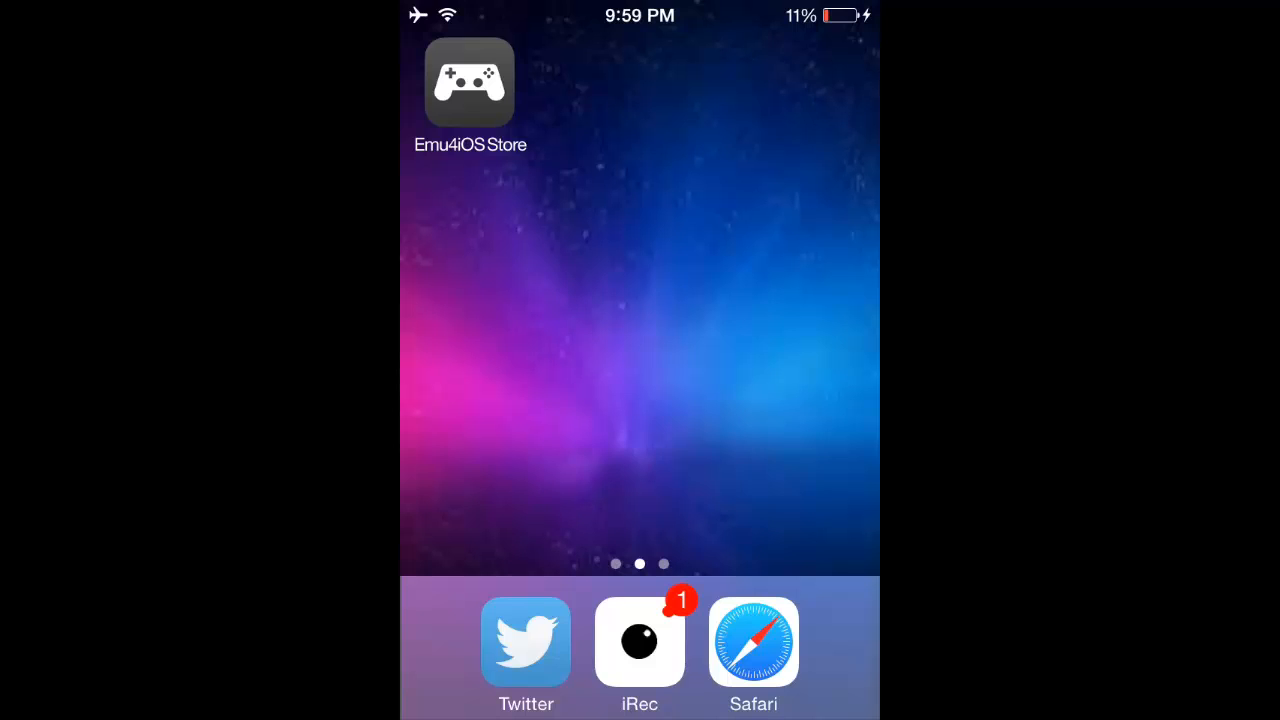
pyautogui.click(525, 642)
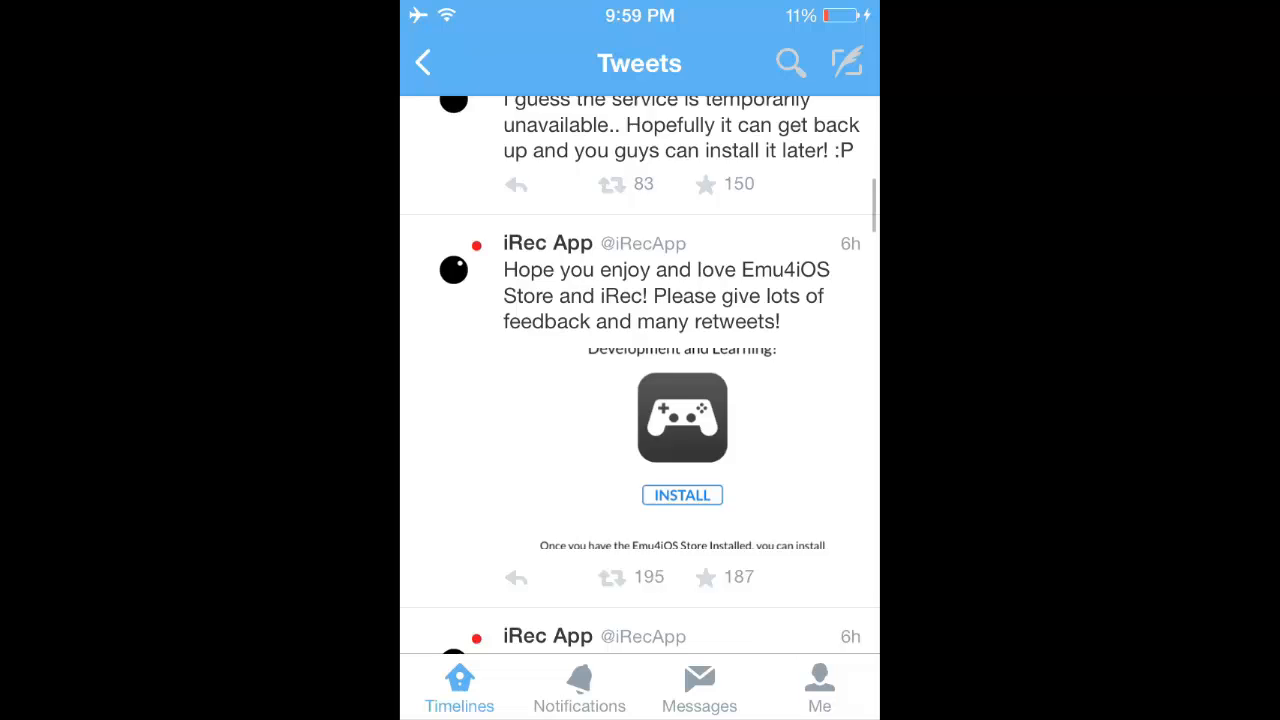
pyautogui.scroll(-3)
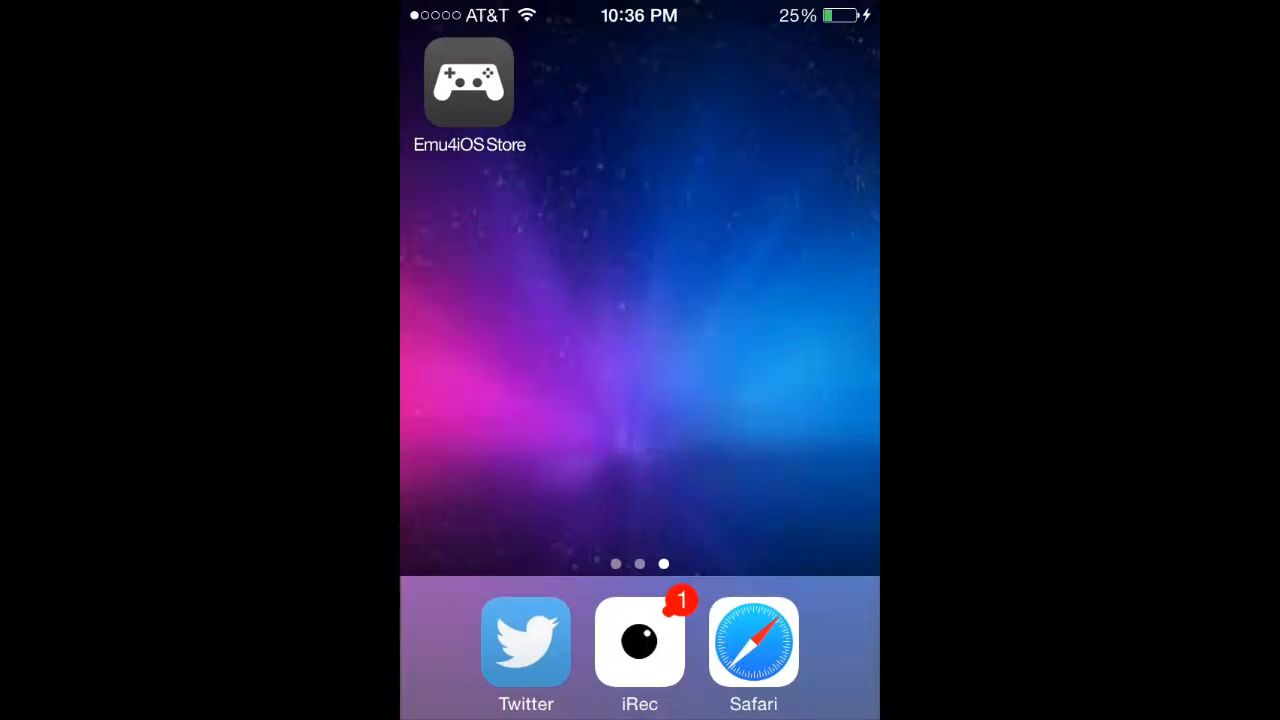
pyautogui.click(639, 642)
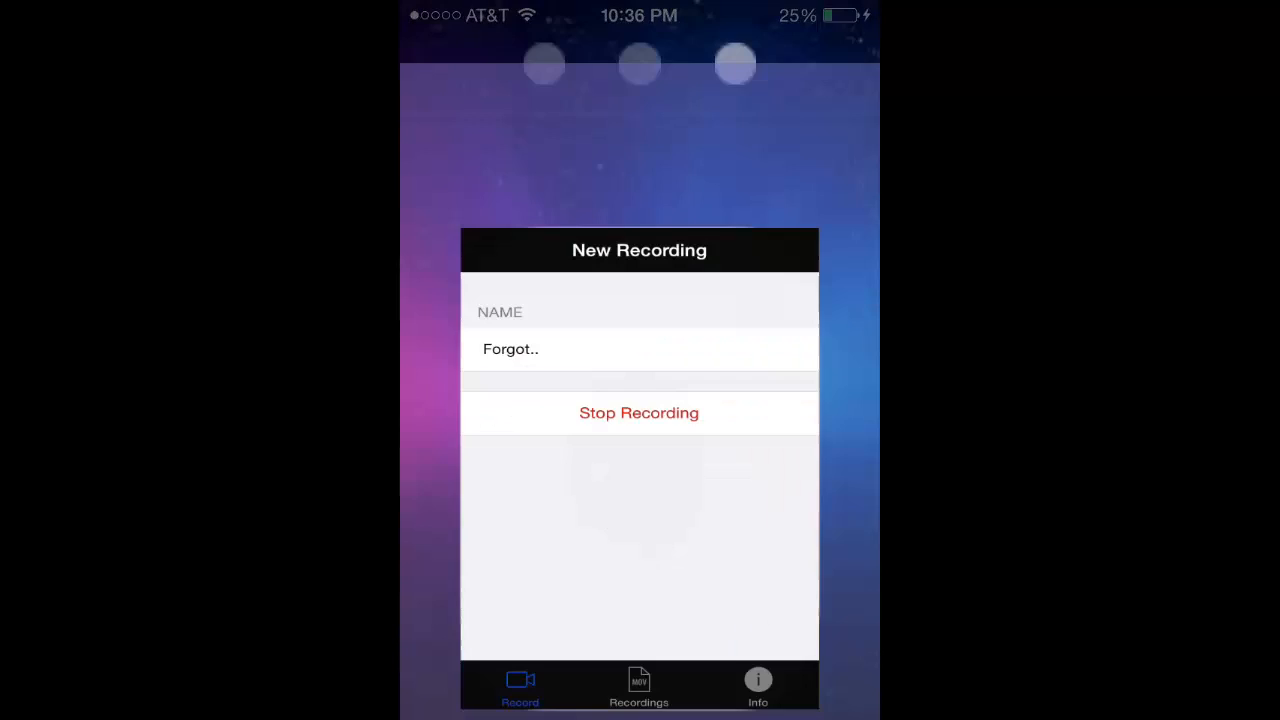